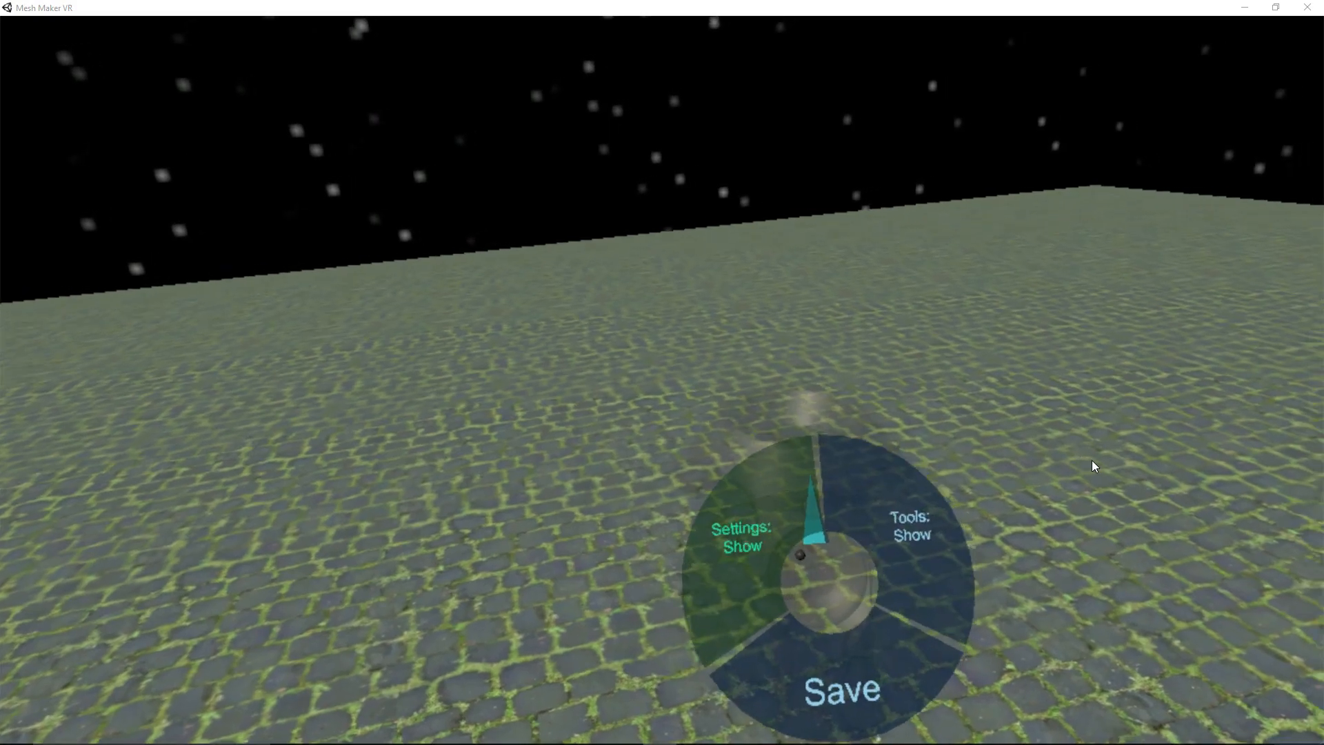
# Show the Settings panel from the radial menu (snap off, spacing 0.025, alignment tools on).
pyautogui.click(740, 536)
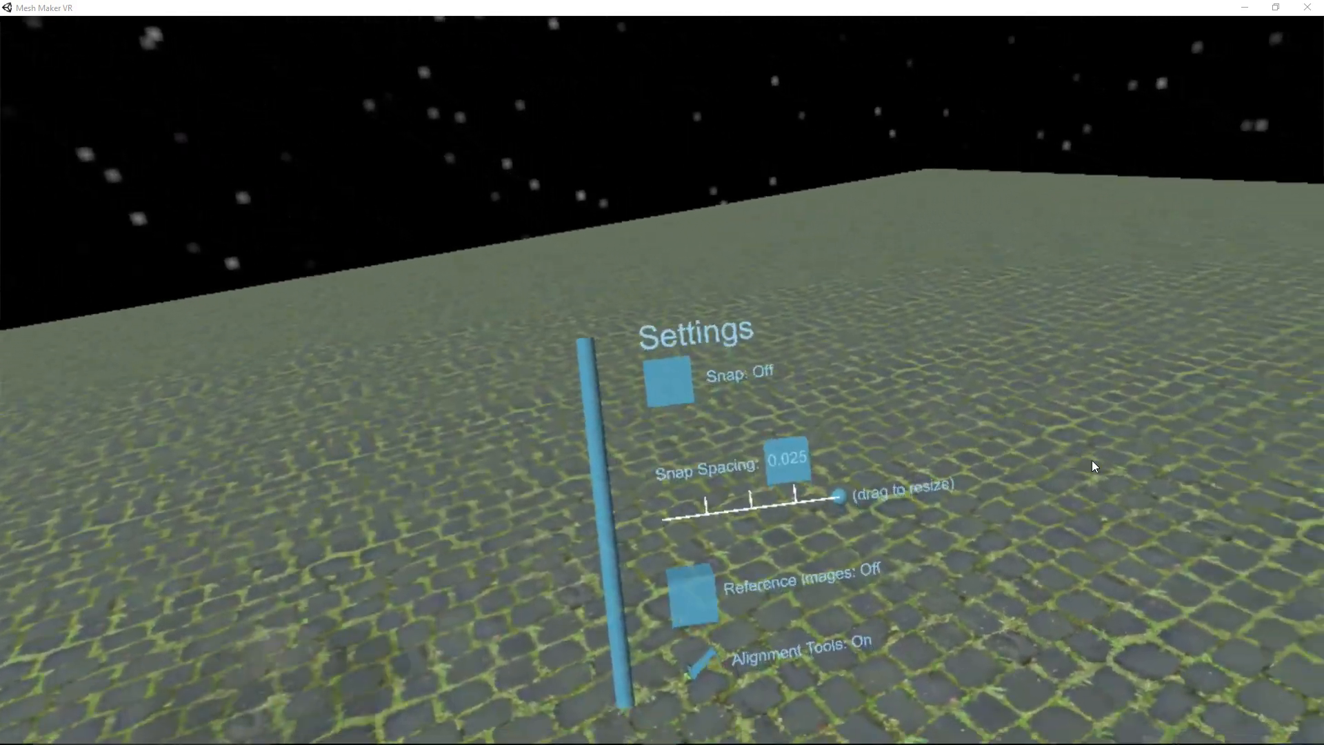
pyautogui.click(692, 591)
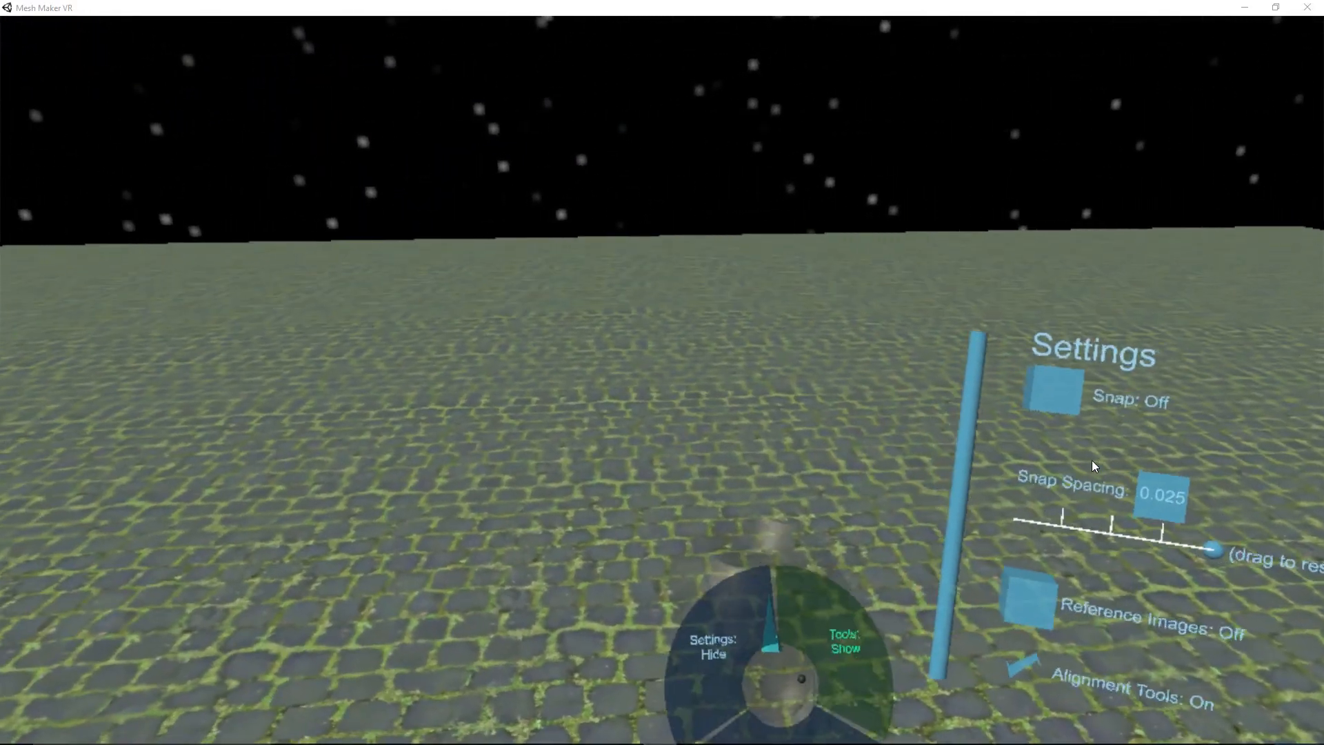
pyautogui.click(843, 642)
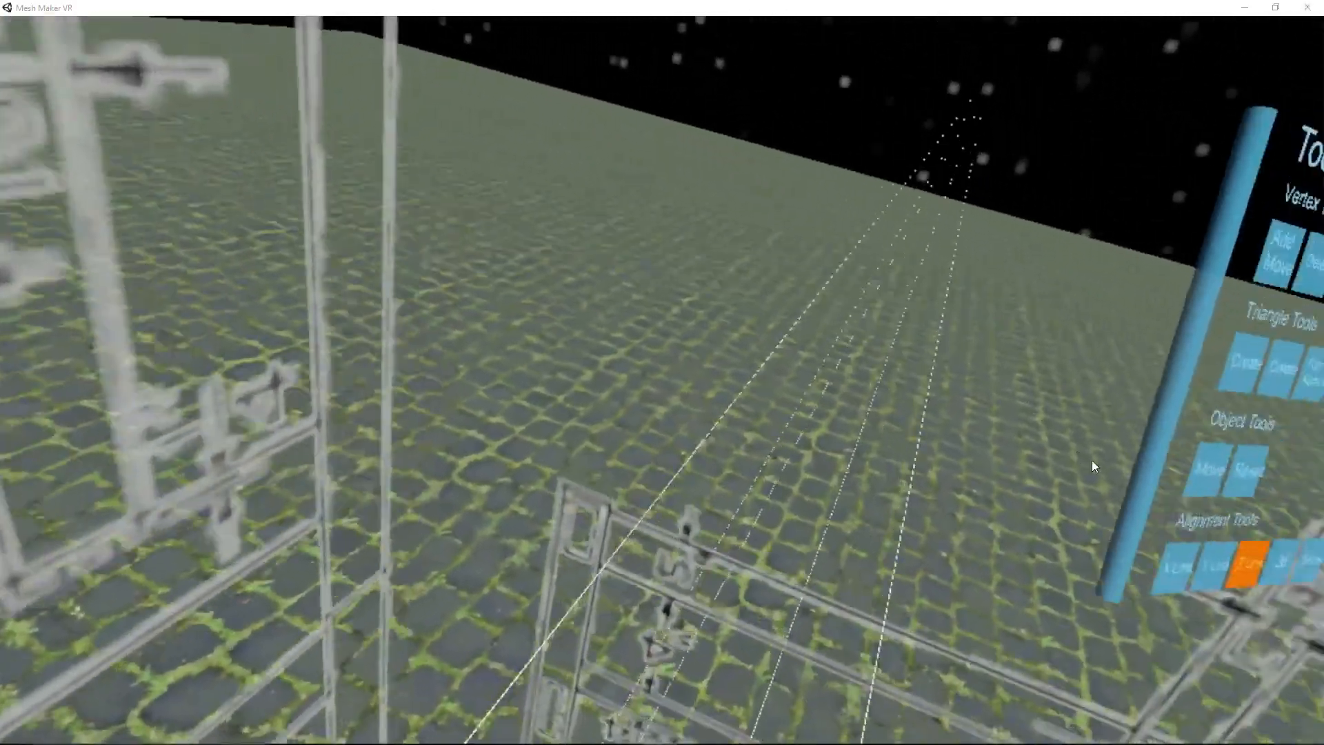
pyautogui.moveTo(1094, 466)
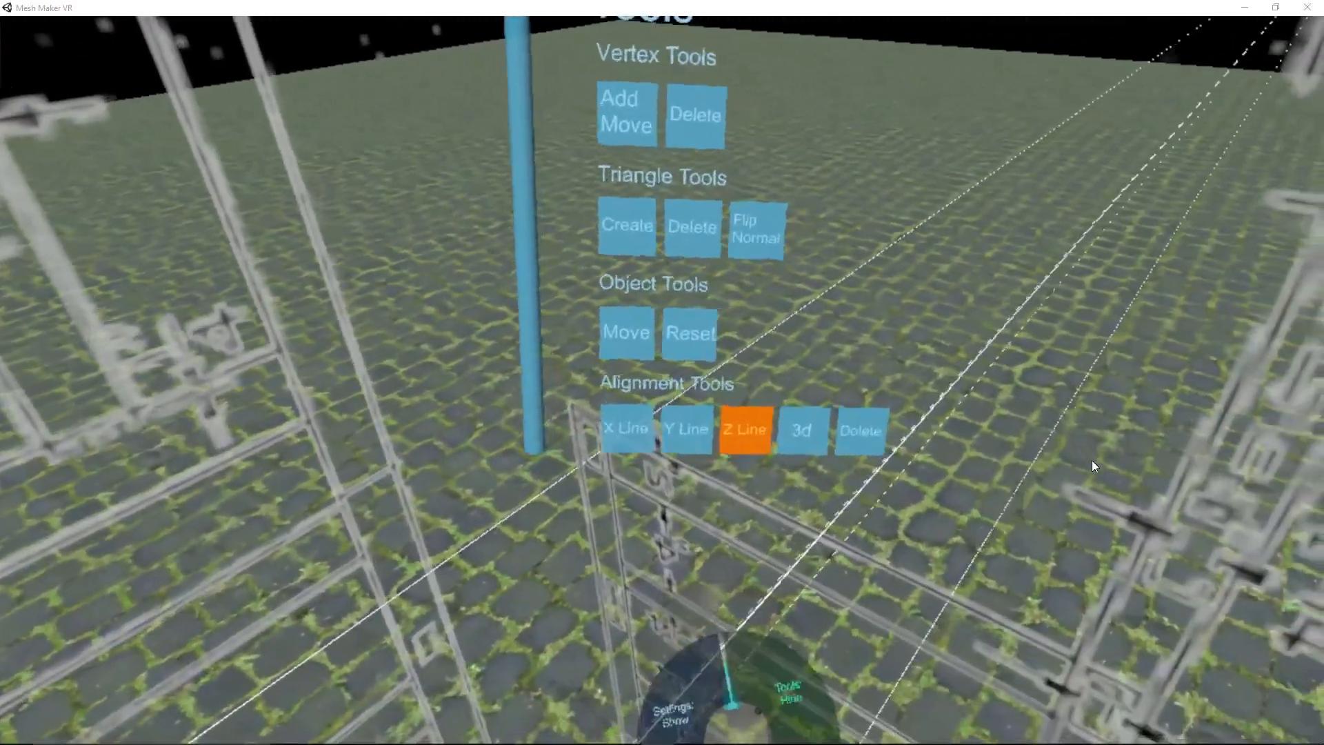